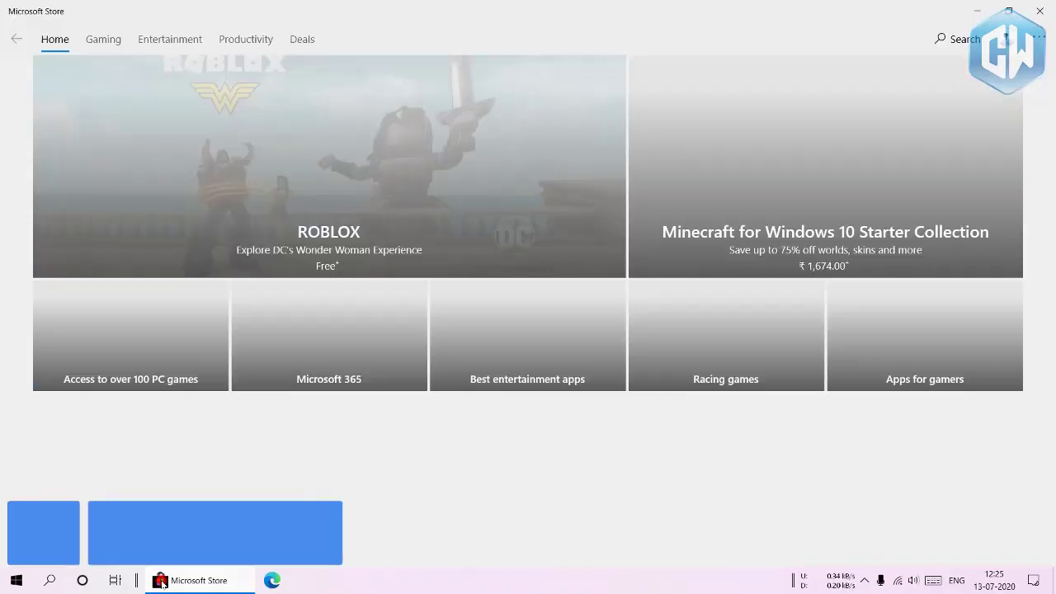
- Switch between the Neptune diamonds and NASA alien life articles, returning to Neptune via the window overview
type("pride 20")
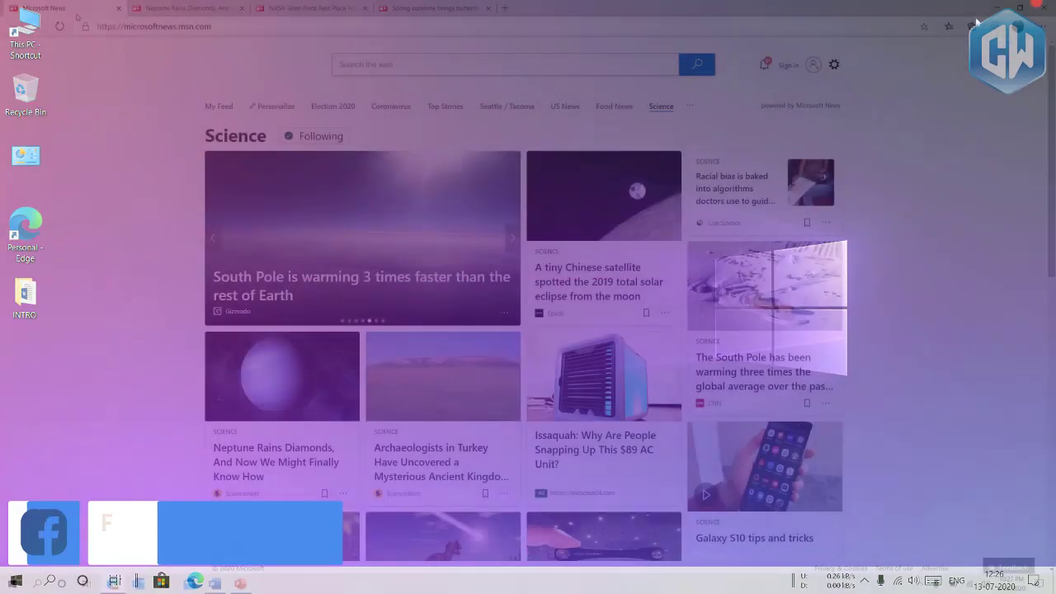
left_click(189, 7)
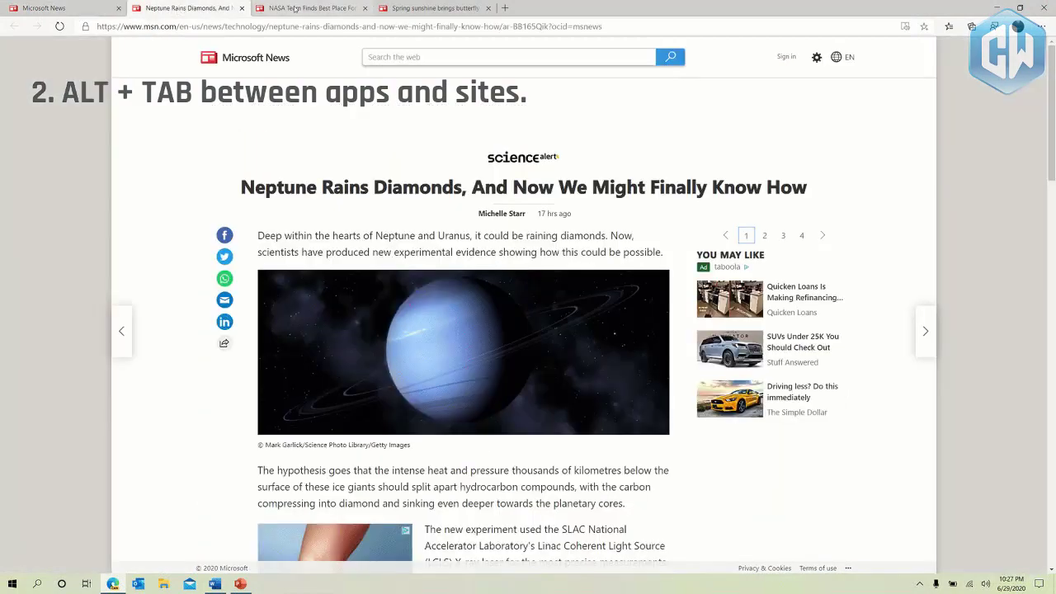
left_click(311, 7)
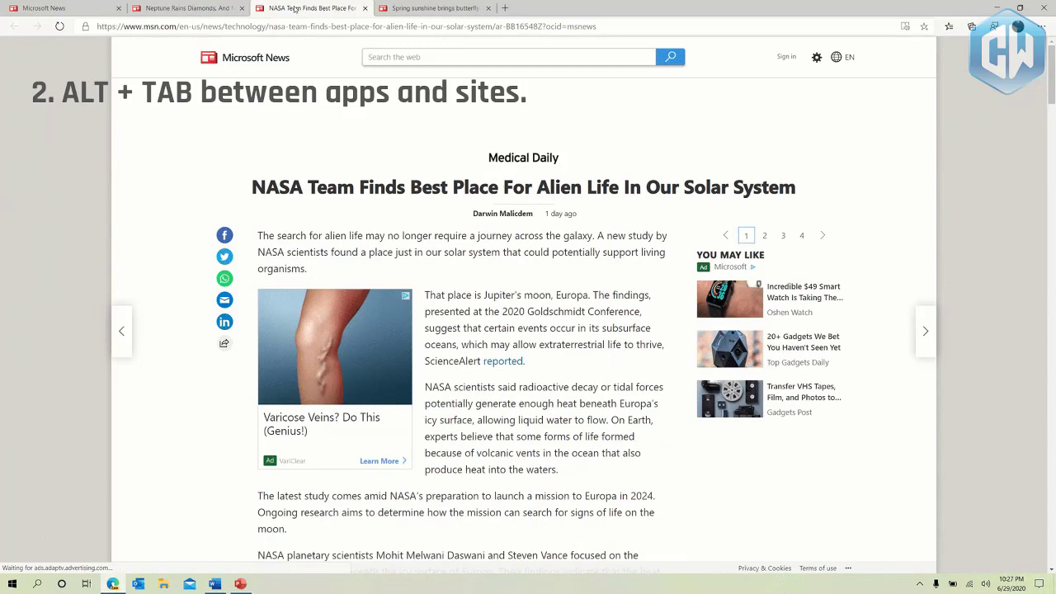
left_click(185, 7)
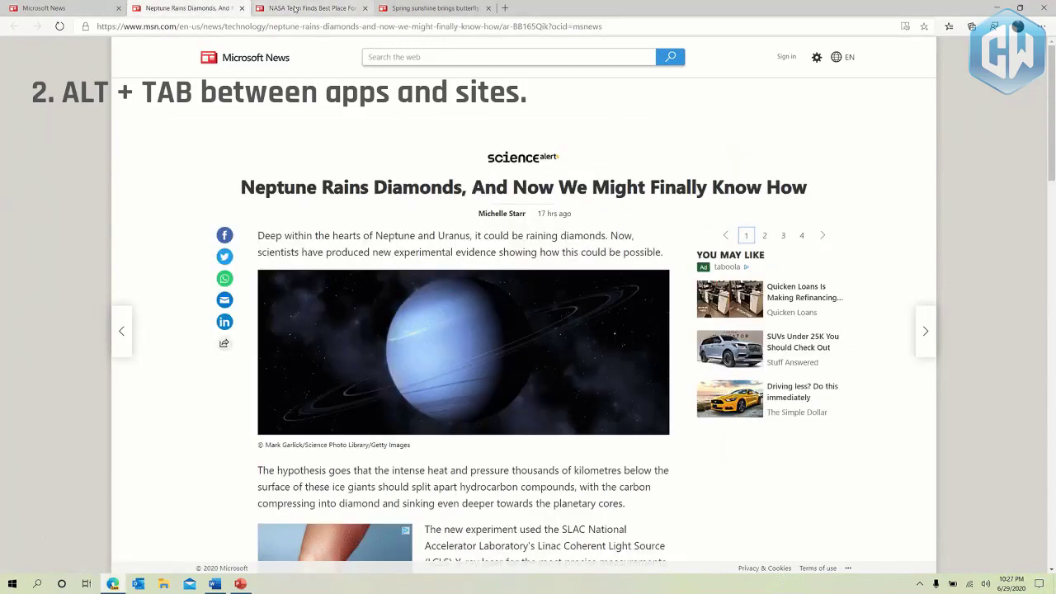
key("alt+tab")
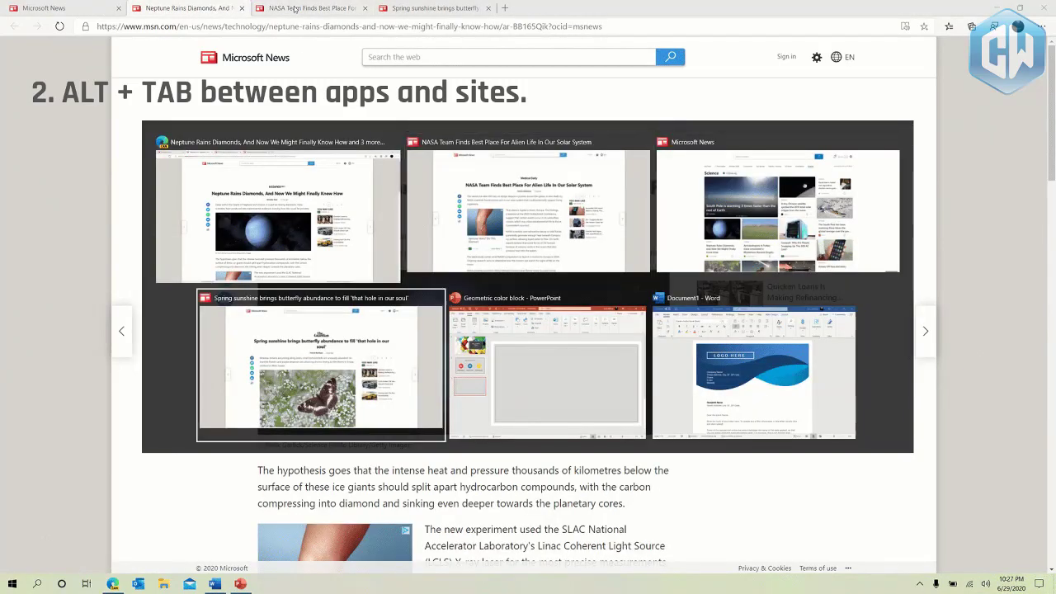
left_click(320, 363)
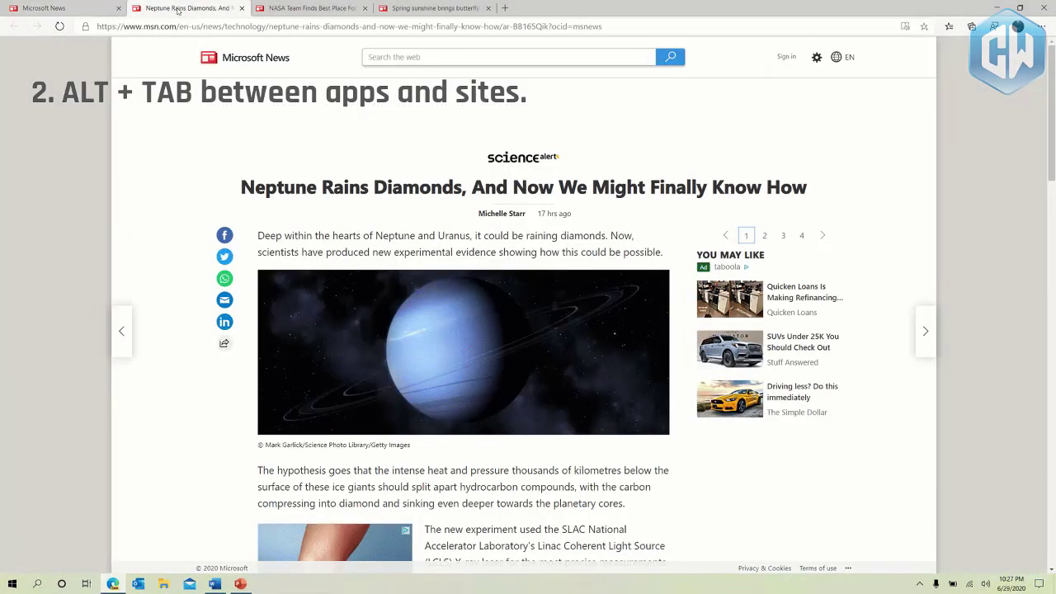
- Cycle through the NASA, Neptune and spring butterfly articles, ending on the NASA alien life story
left_click(310, 7)
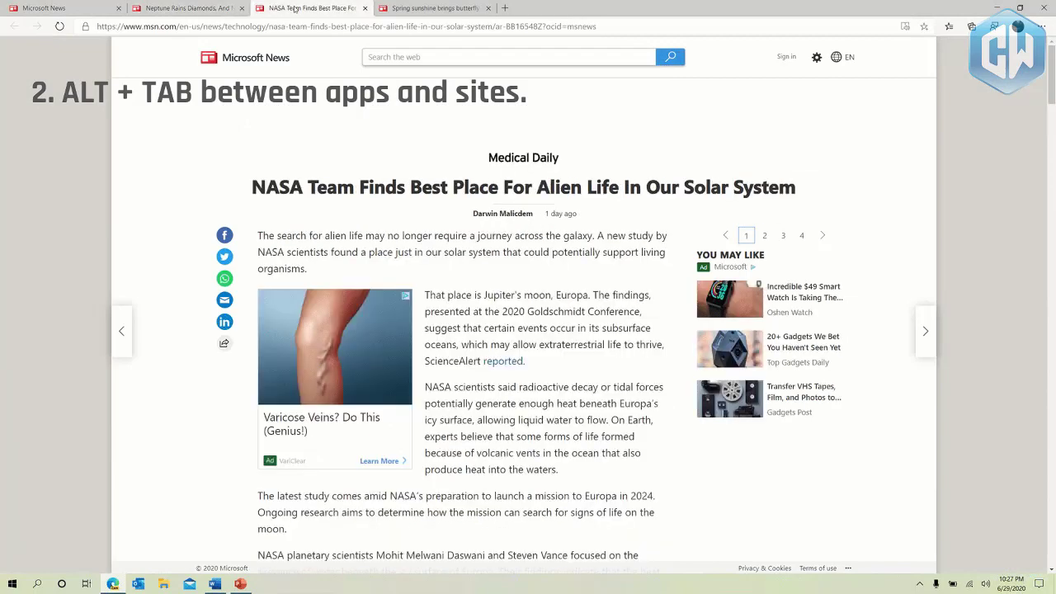
key("alt+tab")
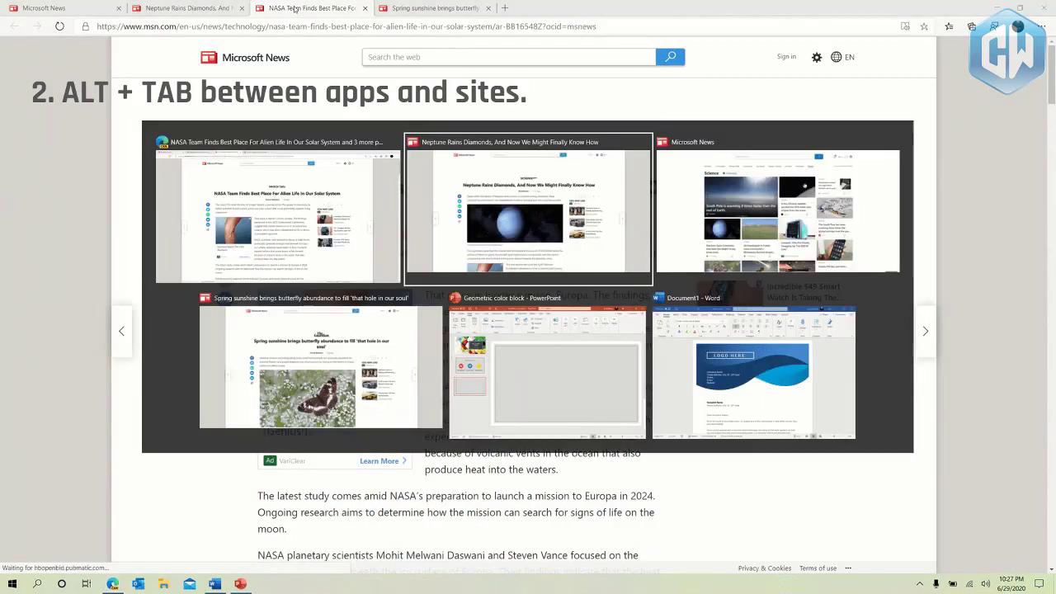
left_click(528, 211)
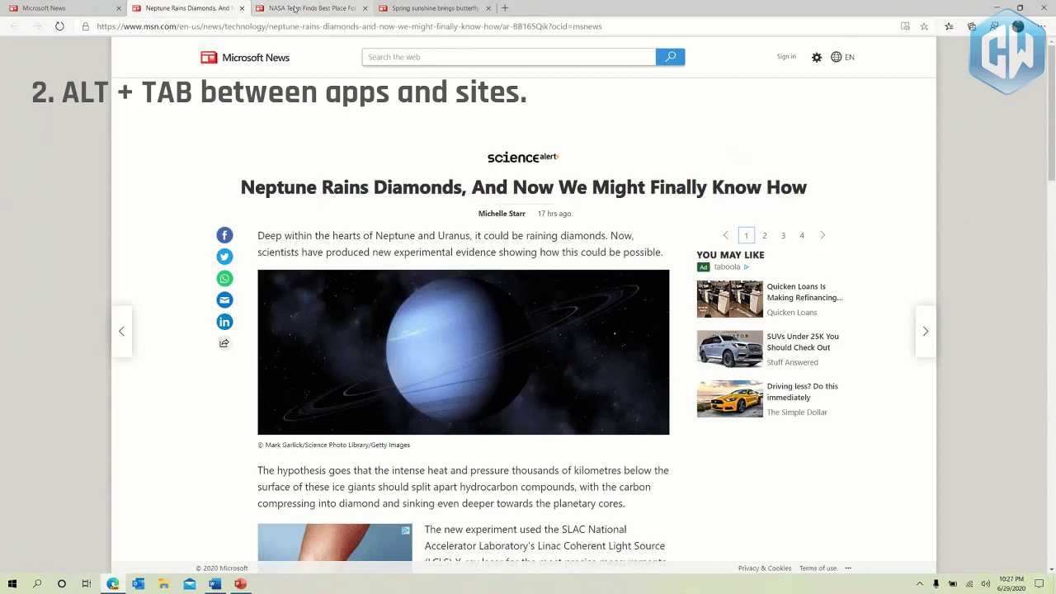
key("alt+tab")
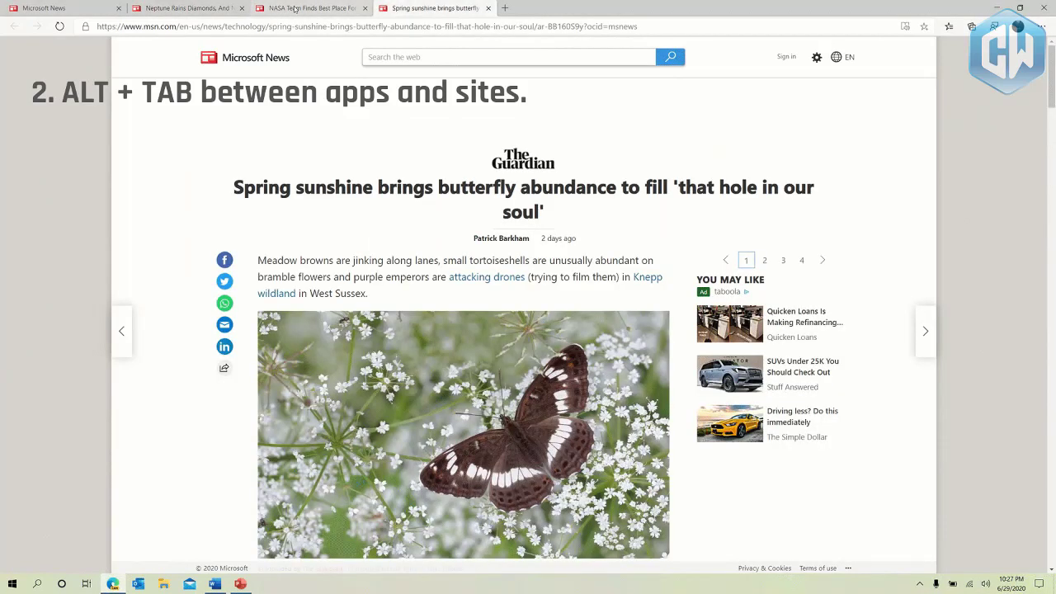
left_click(46, 7)
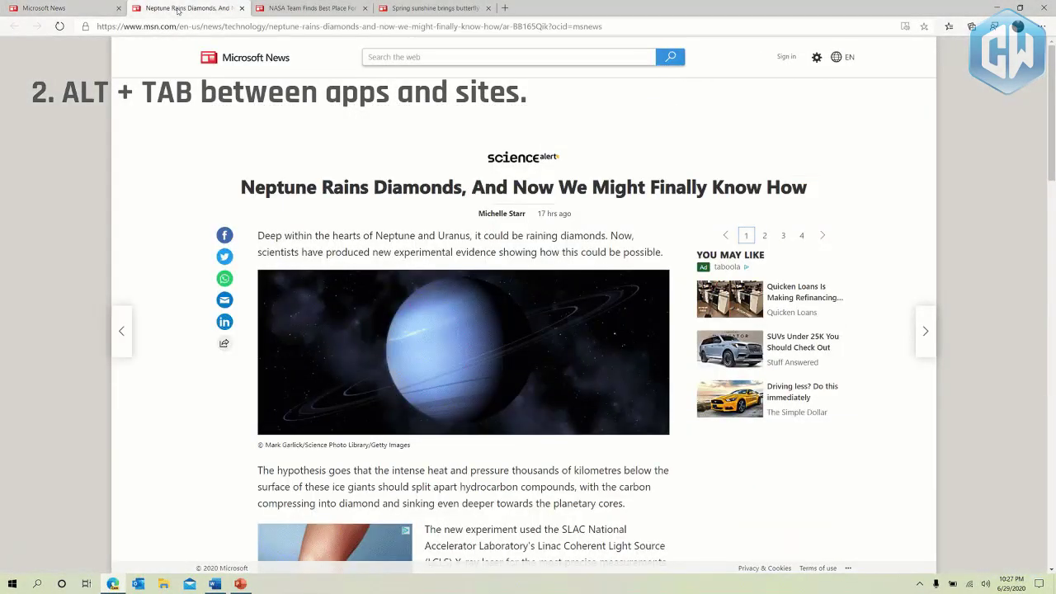
left_click(310, 6)
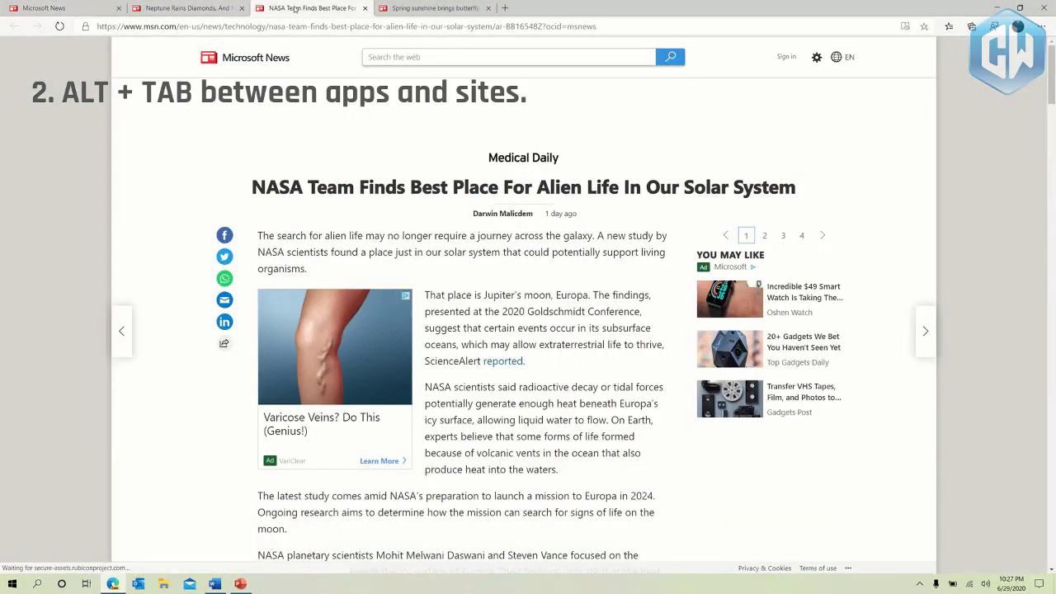
key("alt+tab")
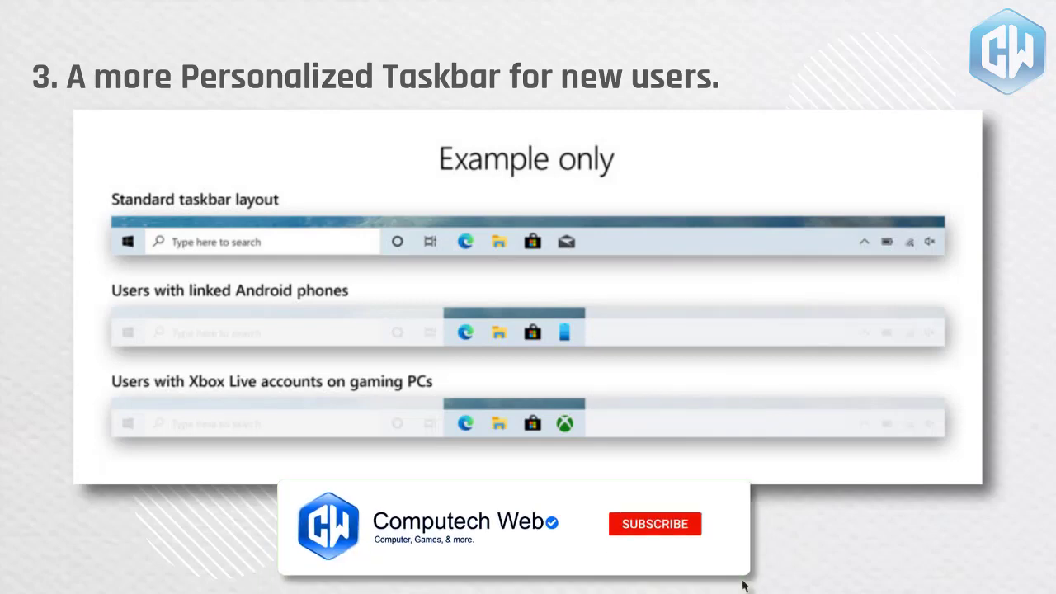
left_click(653, 523)
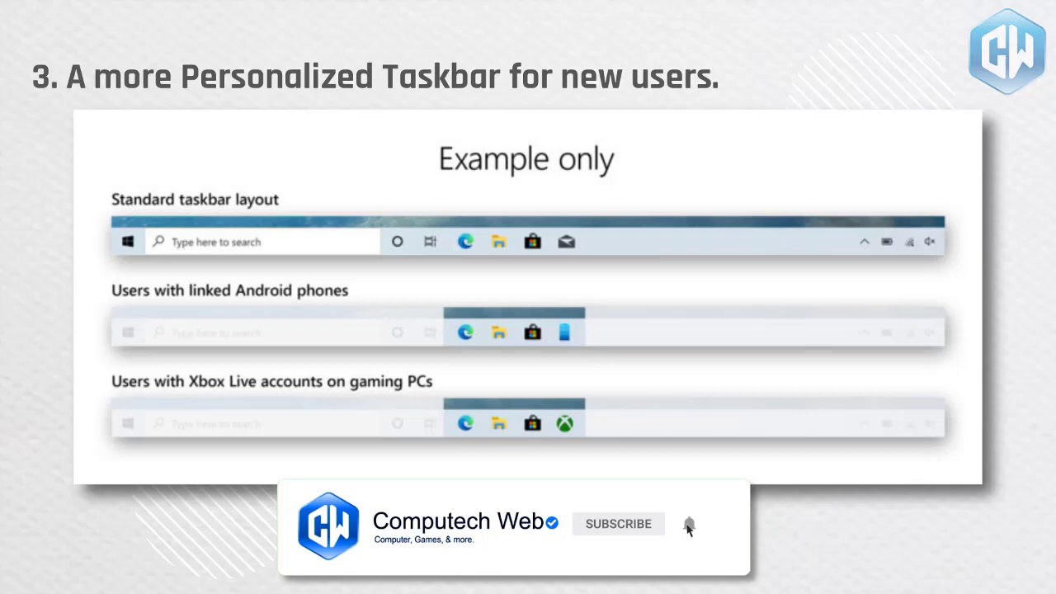
left_click(690, 523)
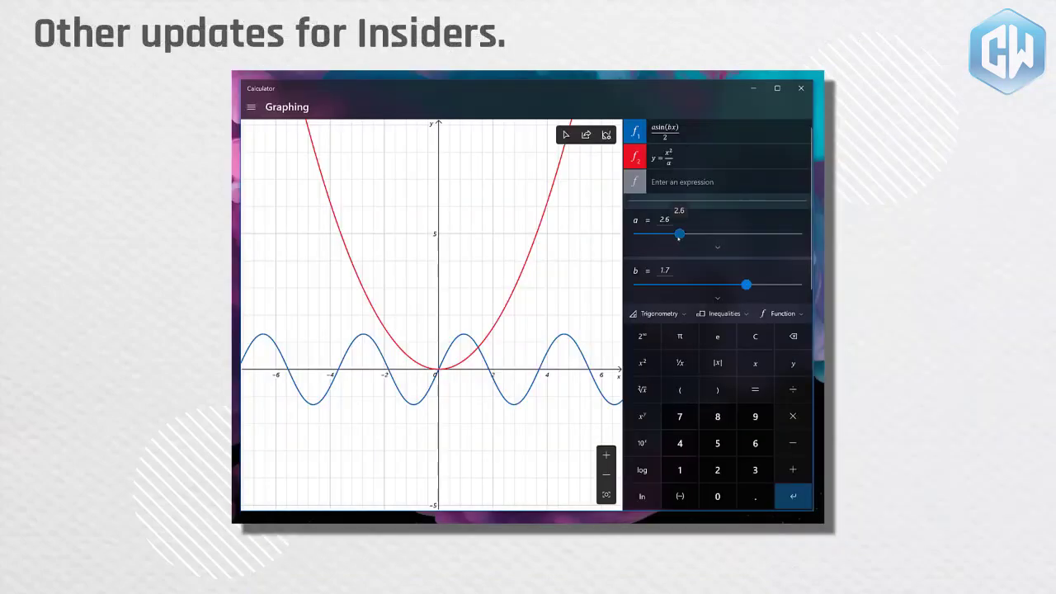
- Drag the sliders so parameter a reaches 5.5 and parameter b drops to 1.2, reshaping the wave
left_click_drag(679, 235, 687, 234)
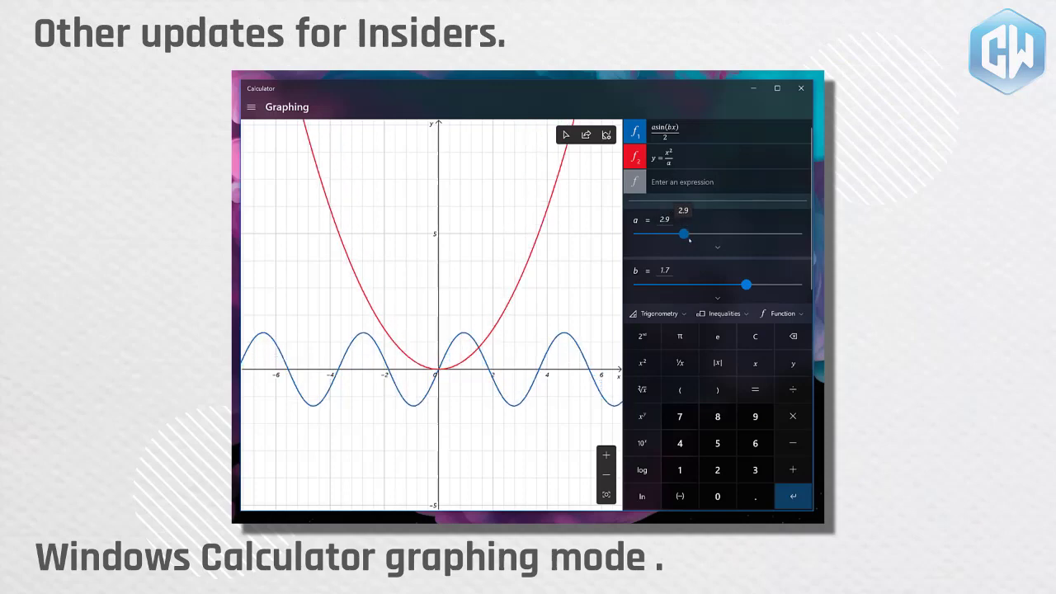
left_click_drag(683, 234, 726, 234)
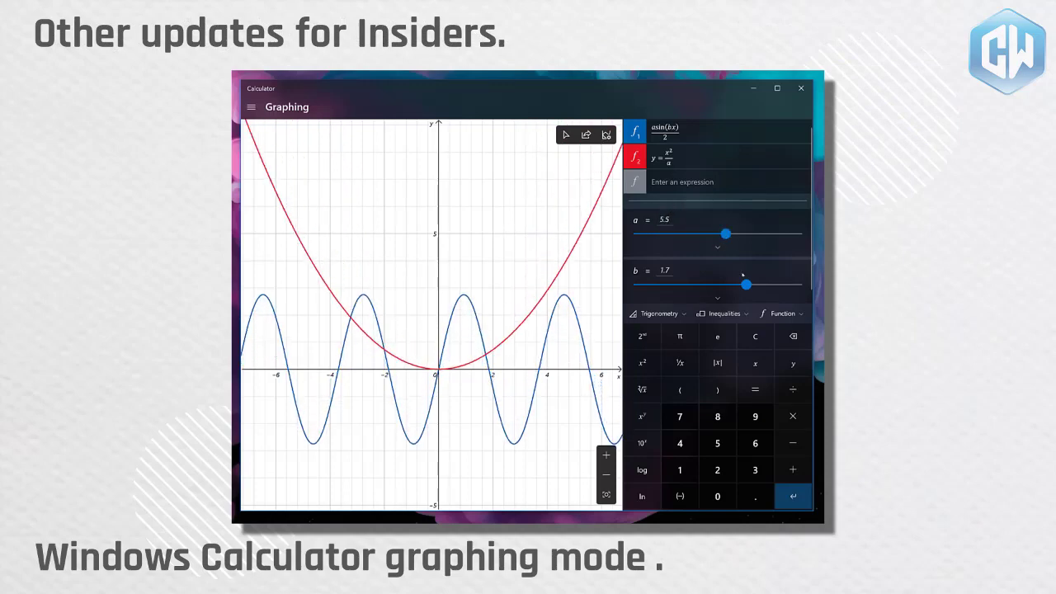
left_click_drag(745, 284, 725, 284)
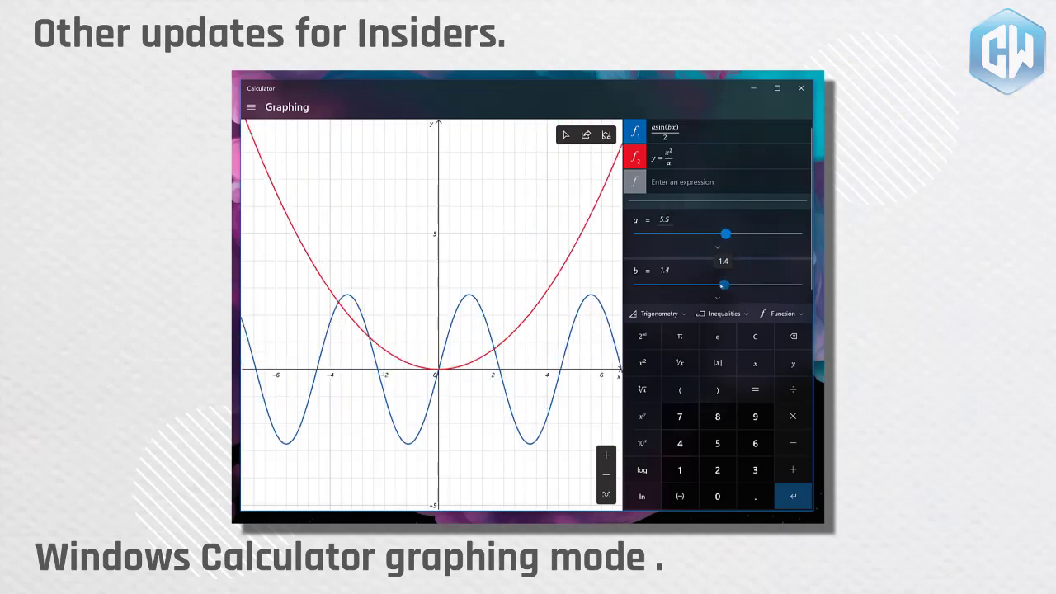
left_click_drag(723, 284, 716, 284)
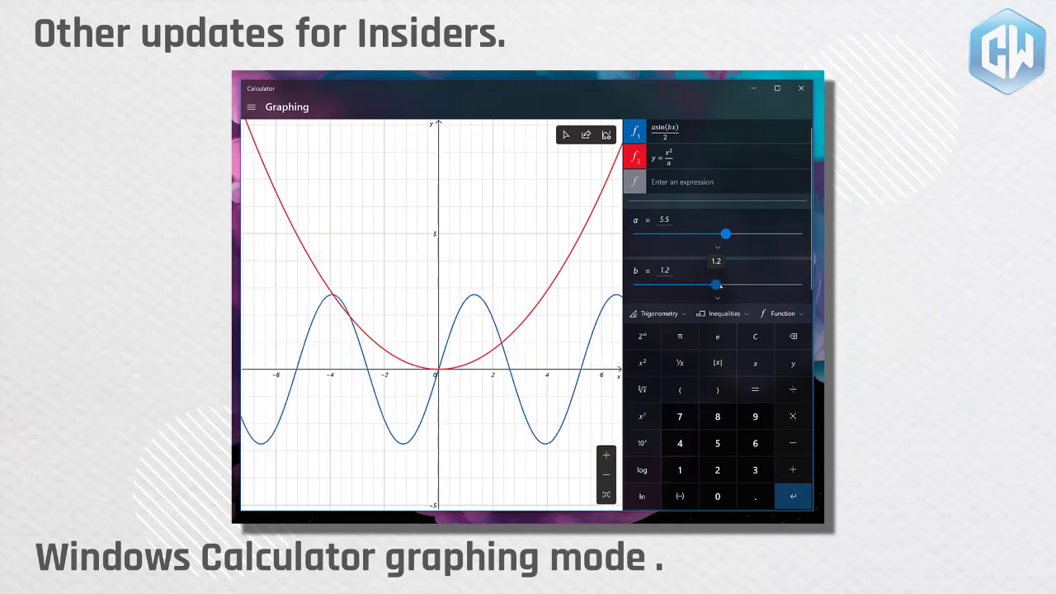
left_click_drag(716, 284, 739, 284)
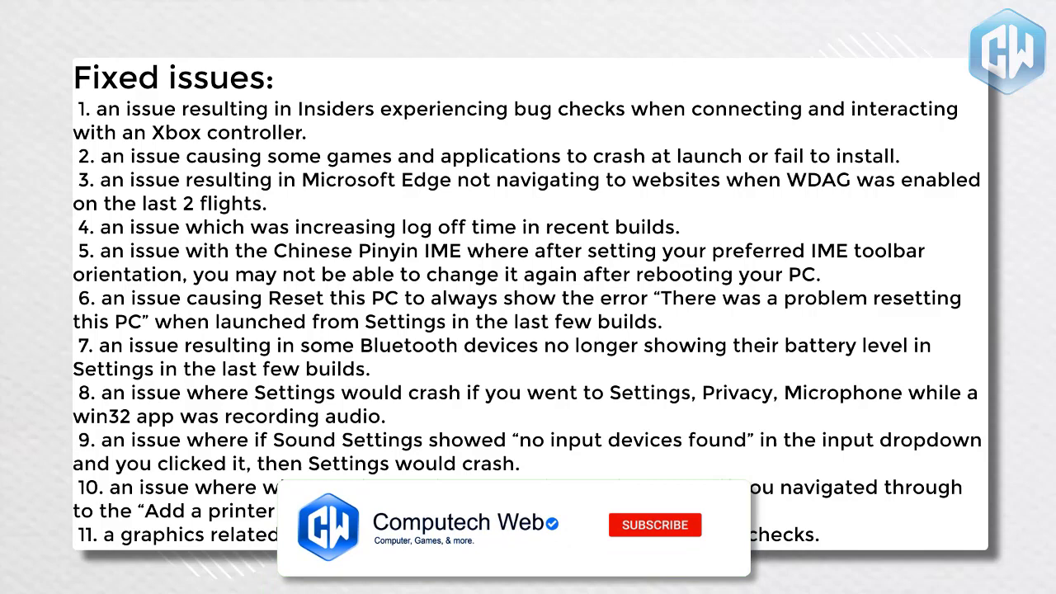
left_click(653, 524)
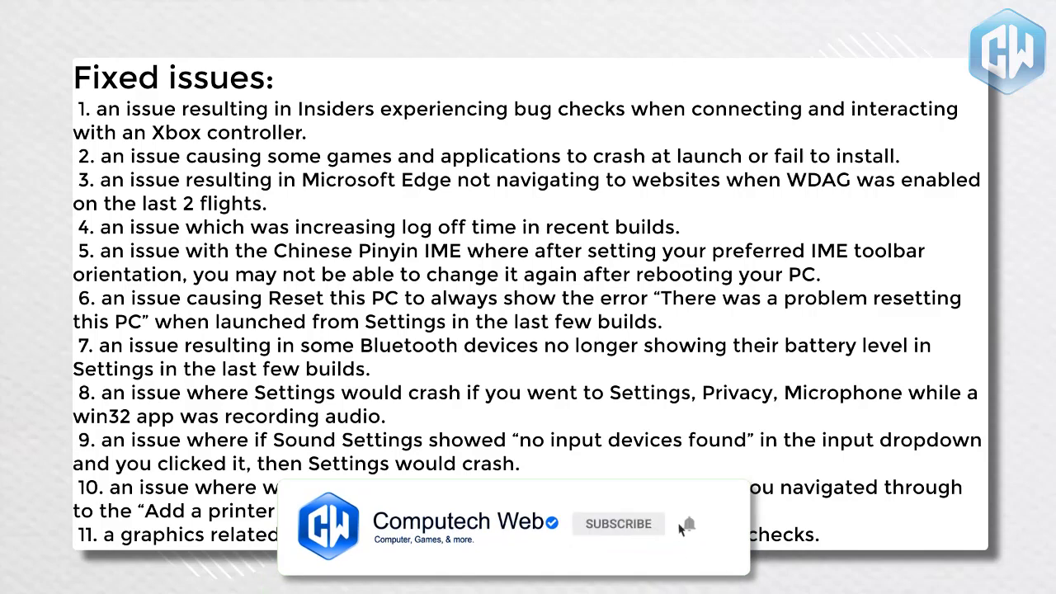
left_click(686, 523)
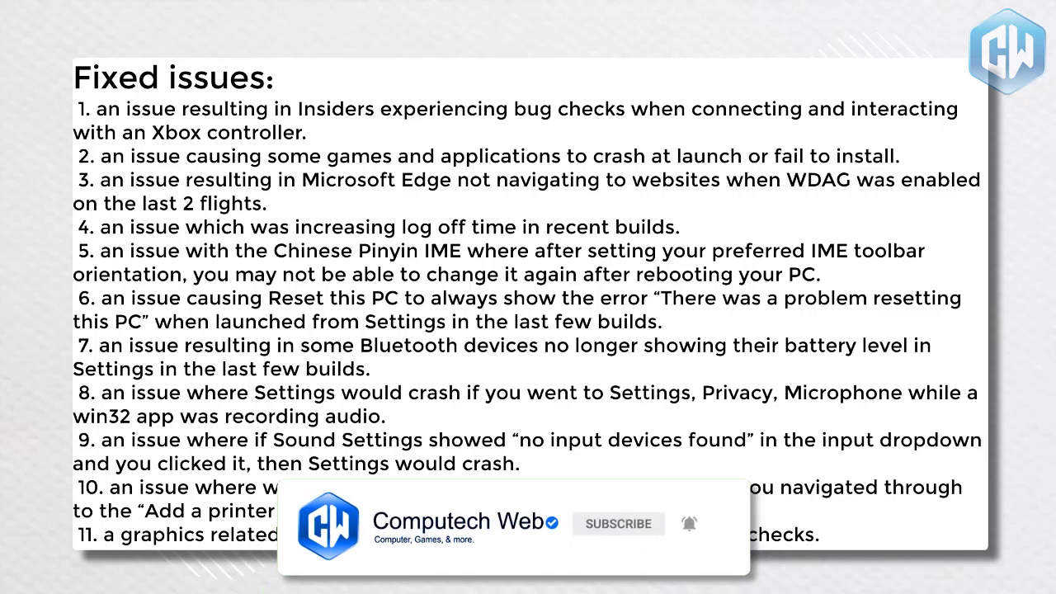